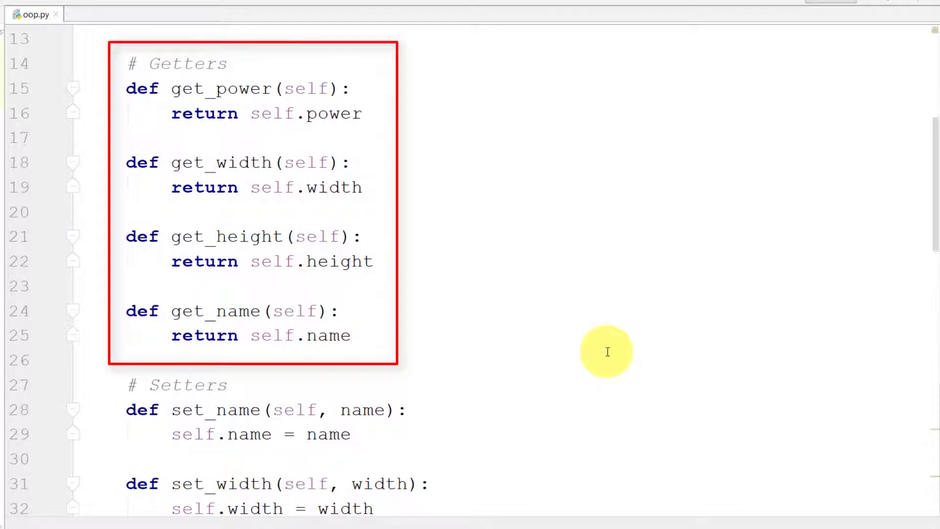
- Copy GameBox's power_switch(self) header into GameBoxUSB under a '# Methods' comment
{"action": "scroll", "scroll_direction": "down", "scroll_amount": 3}
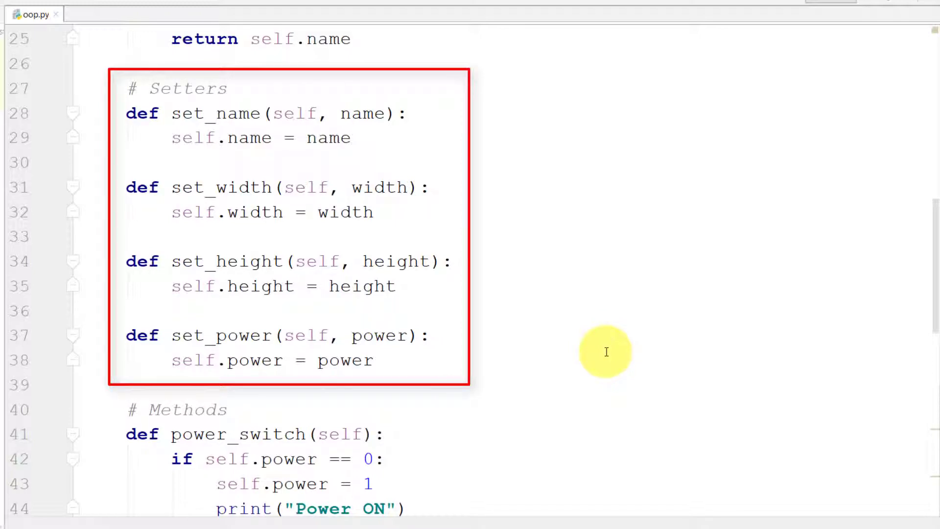
{"action": "scroll", "scroll_direction": "down", "scroll_amount": 3}
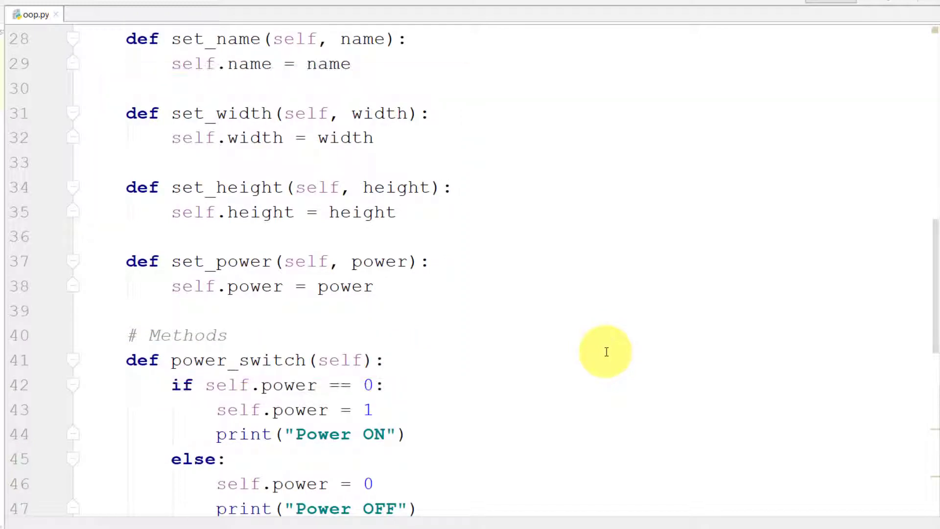
{"action": "scroll", "scroll_direction": "down", "scroll_amount": 3}
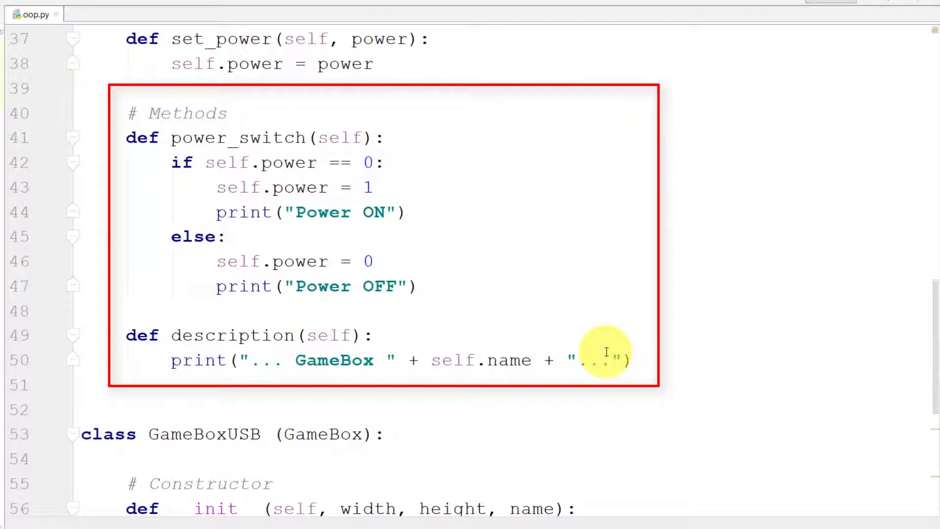
{"action": "scroll", "scroll_direction": "down", "scroll_amount": 3}
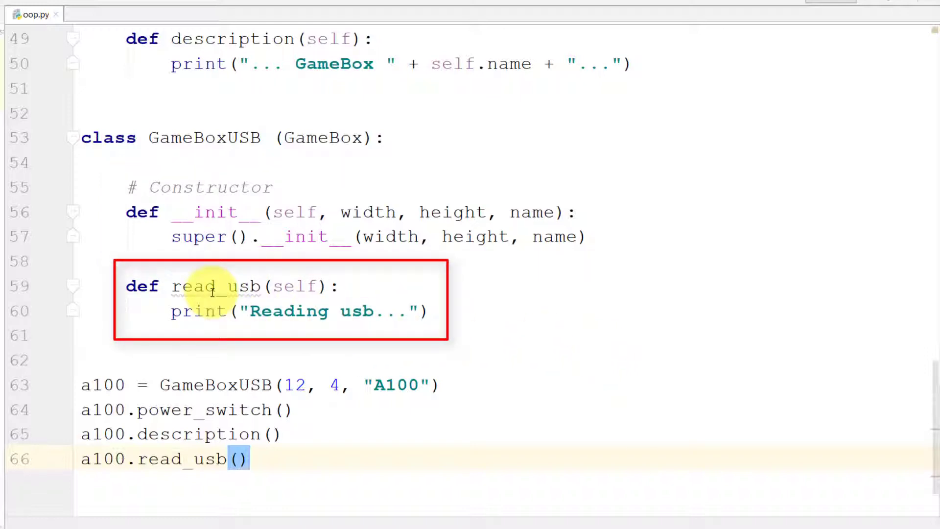
{"action": "double_click", "coordinate": [214, 286]}
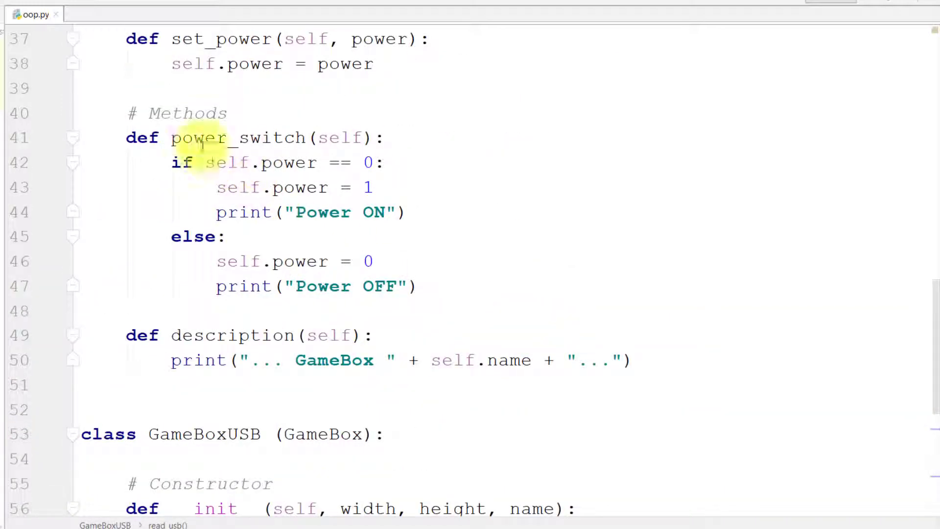
{"action": "double_click", "coordinate": [239, 138]}
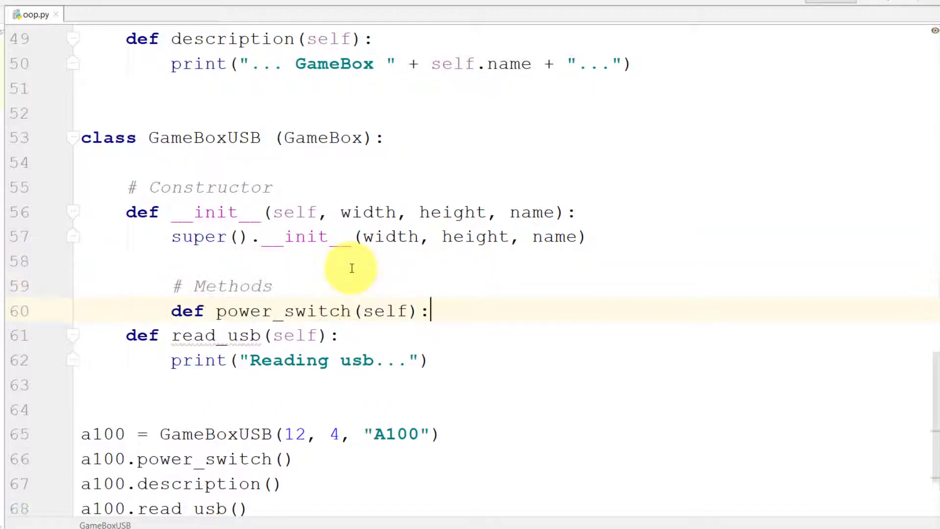
- Give power_switch a body calling super().power_switch() then self.read_usb()
{"action": "left_click_drag", "start_coordinate": [192, 286], "coordinate": [432, 310]}
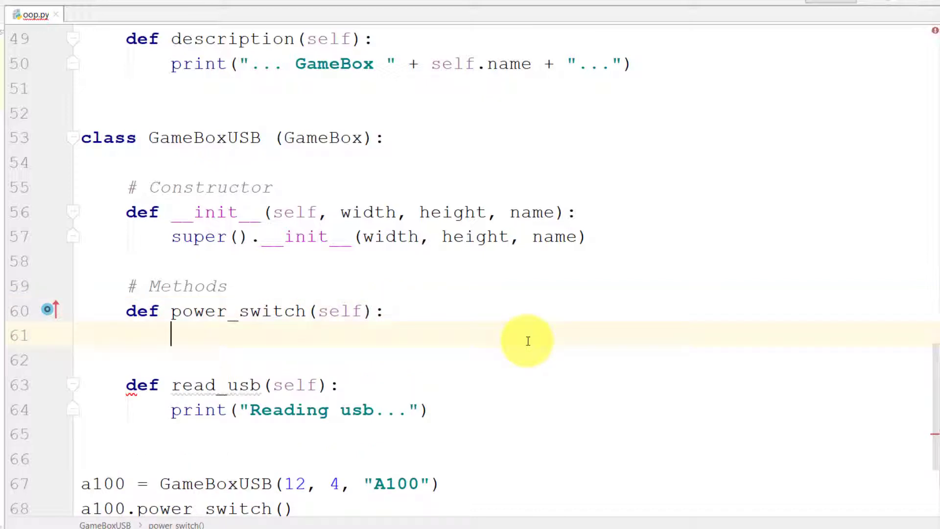
{"action": "type", "text": "super"}
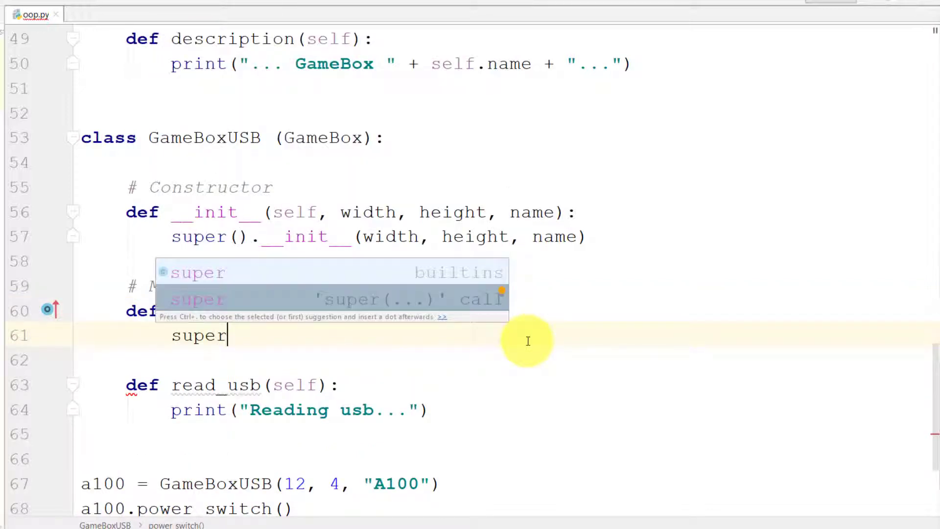
{"action": "type", "text": "().power_switch("}
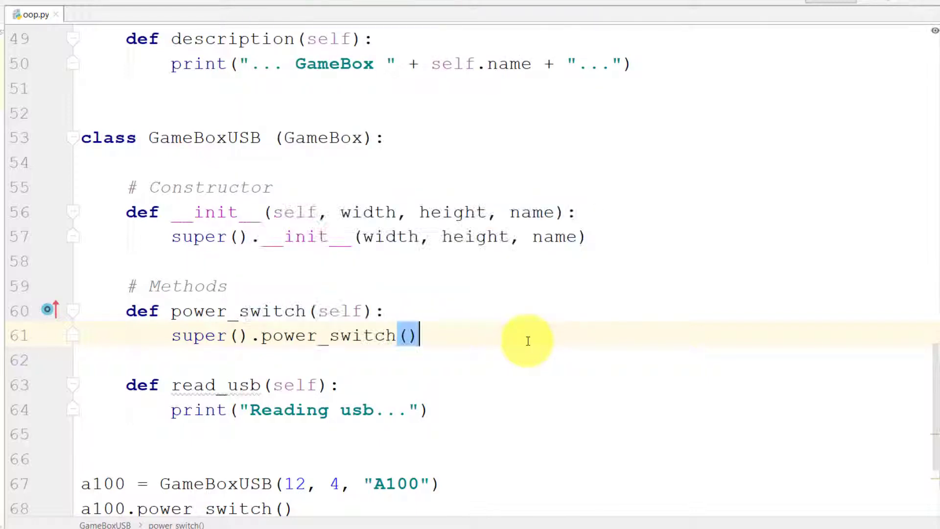
{"action": "key", "text": "enter"}
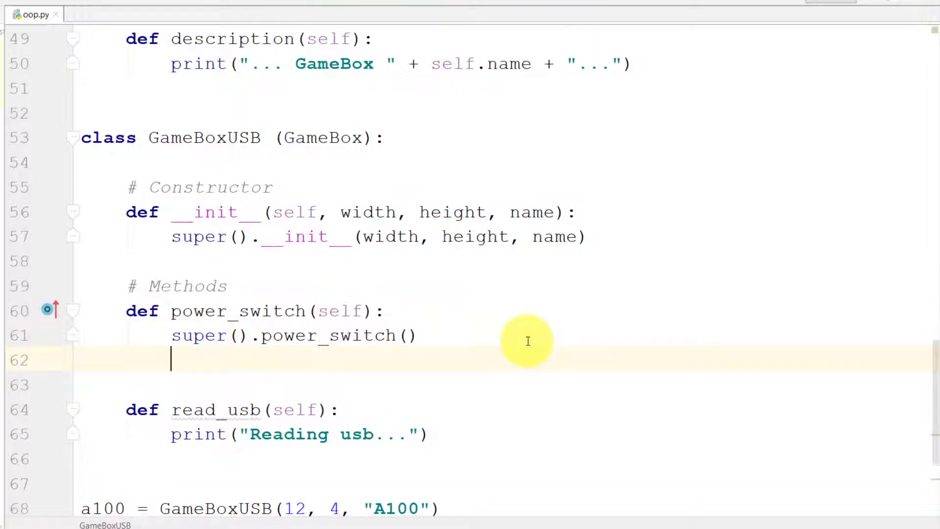
{"action": "type", "text": "self."}
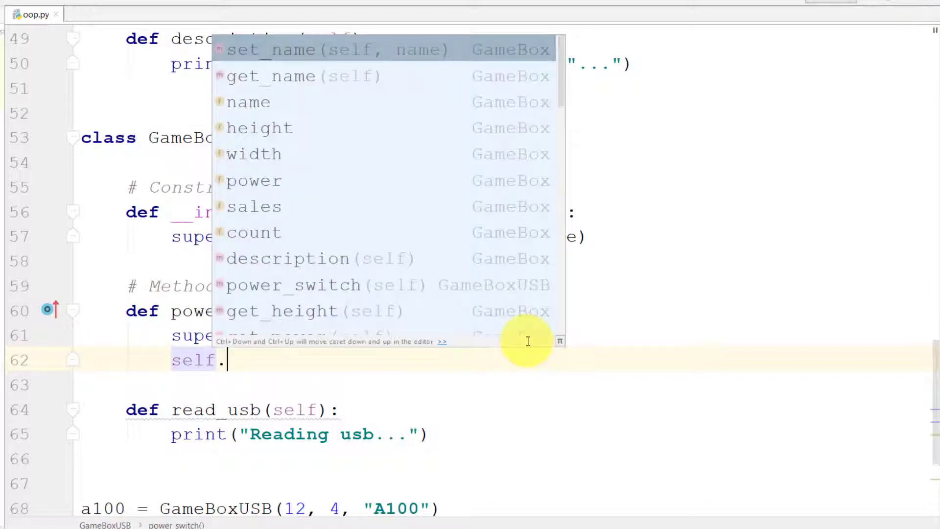
{"action": "type", "text": "re"}
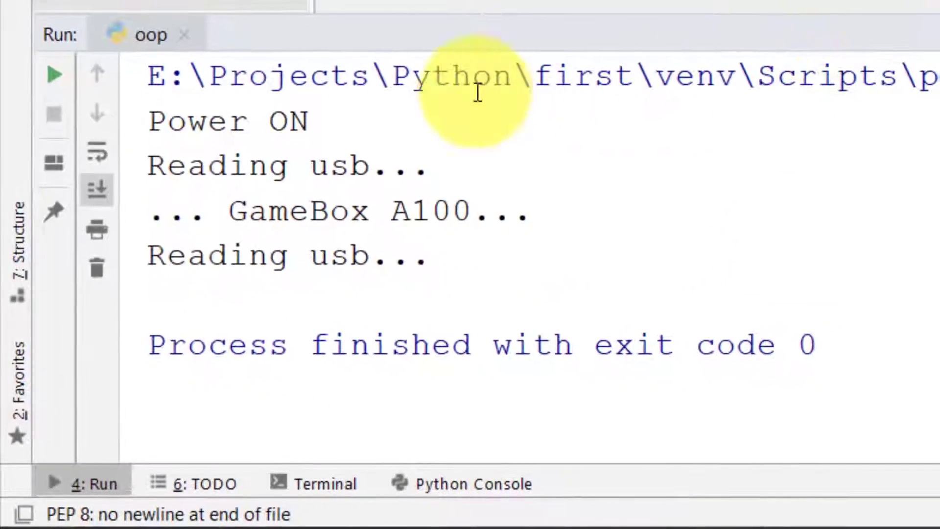
- Return from the Run output to the oop.py editor after checking the printed lines
{"action": "double_click", "coordinate": [228, 121]}
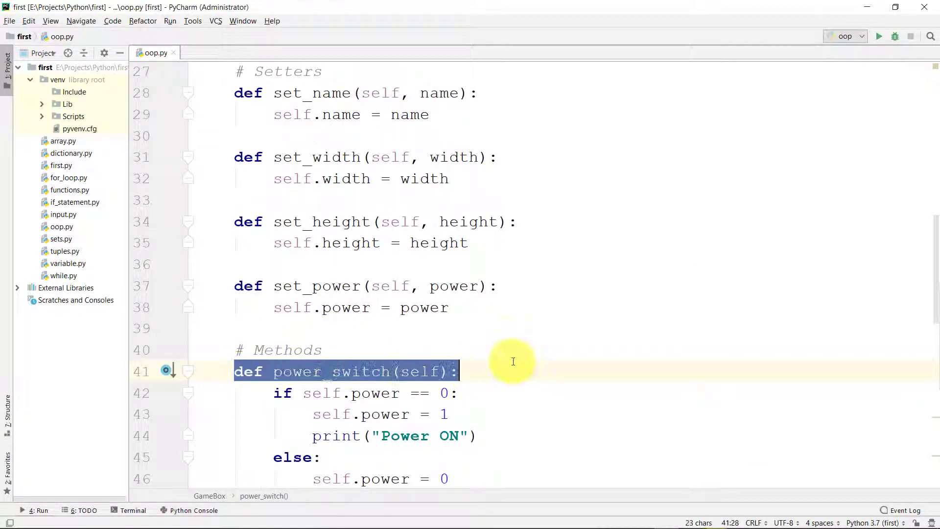
- Append a second a100.power_switch() call at the end of the script
{"action": "scroll", "scroll_direction": "down", "scroll_amount": 3}
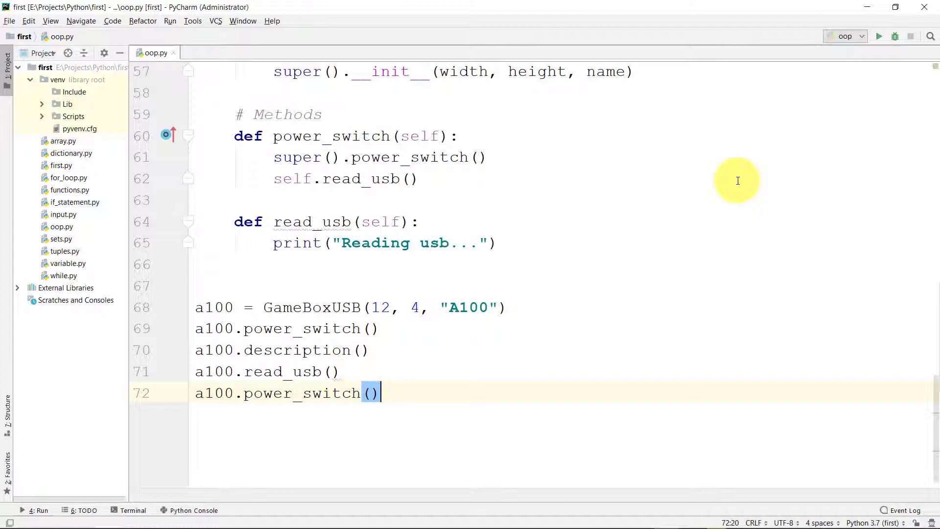
{"action": "left_click", "coordinate": [879, 37]}
{"action": "type", "text": "if(sel"}
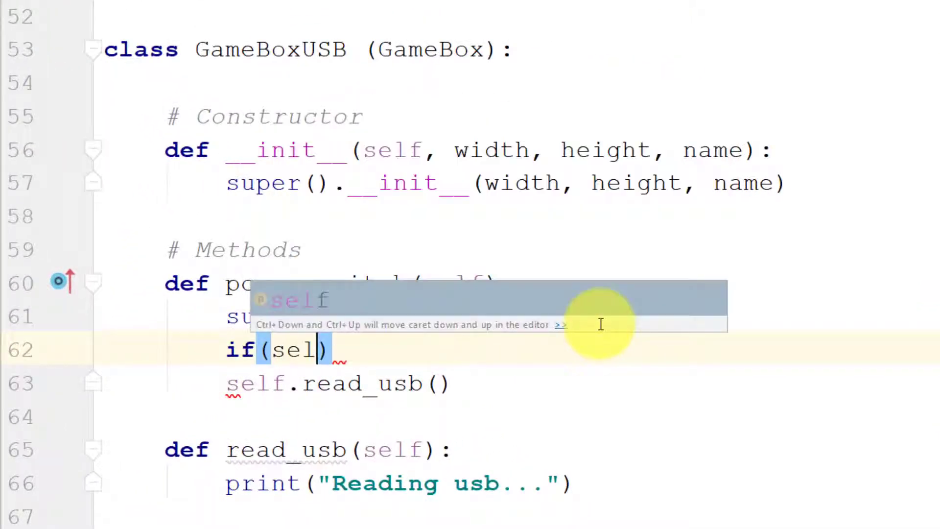
- Guard self.read_usb() with if(self.get_power() == 1): and run oop.py, ending with 'Power OFF'
{"action": "type", "text": ".power("}
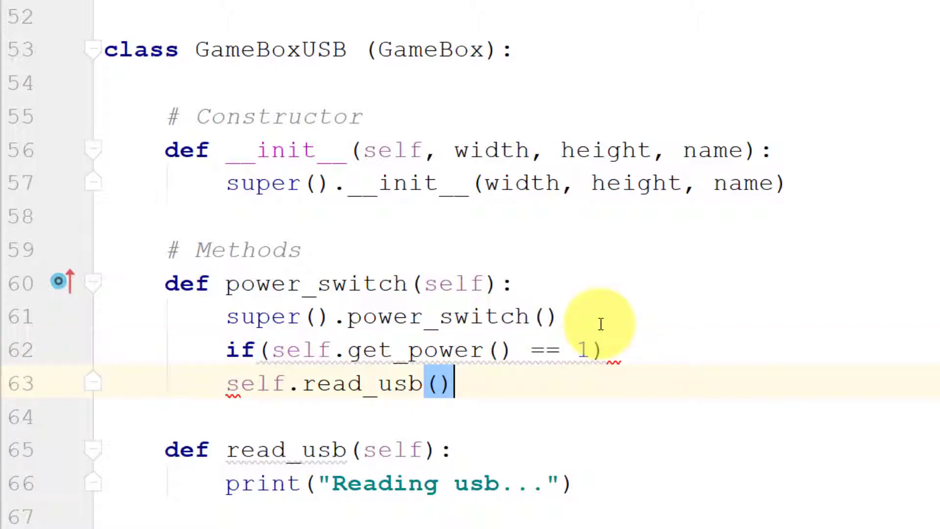
{"action": "key", "text": "enter"}
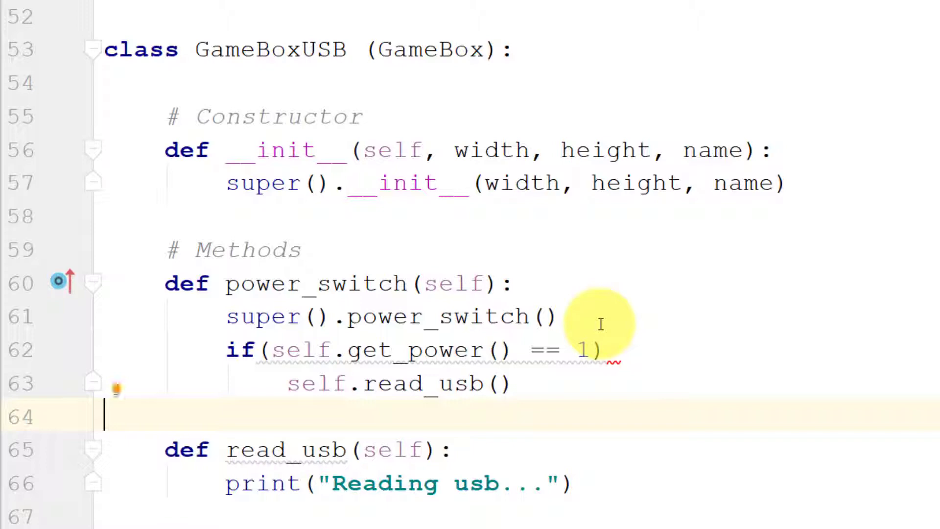
{"action": "type", "text": ":"}
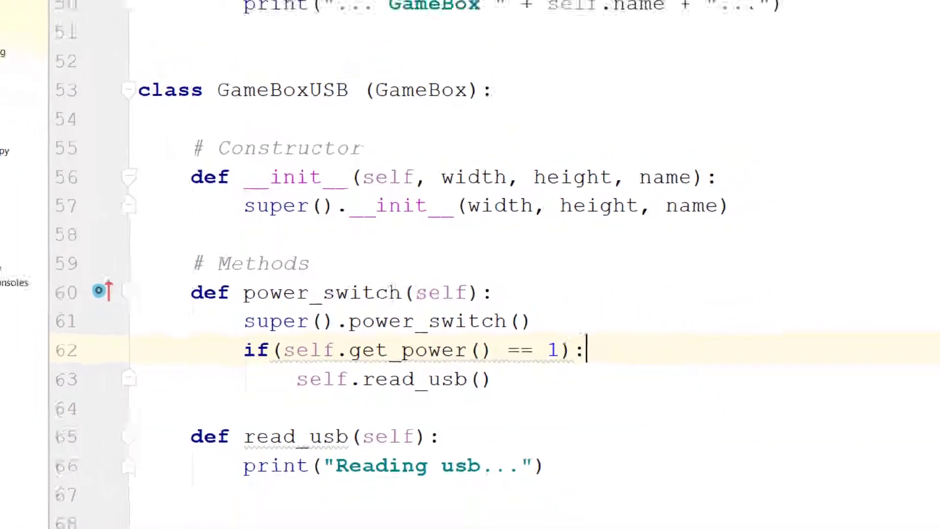
{"action": "left_click", "coordinate": [38, 207]}
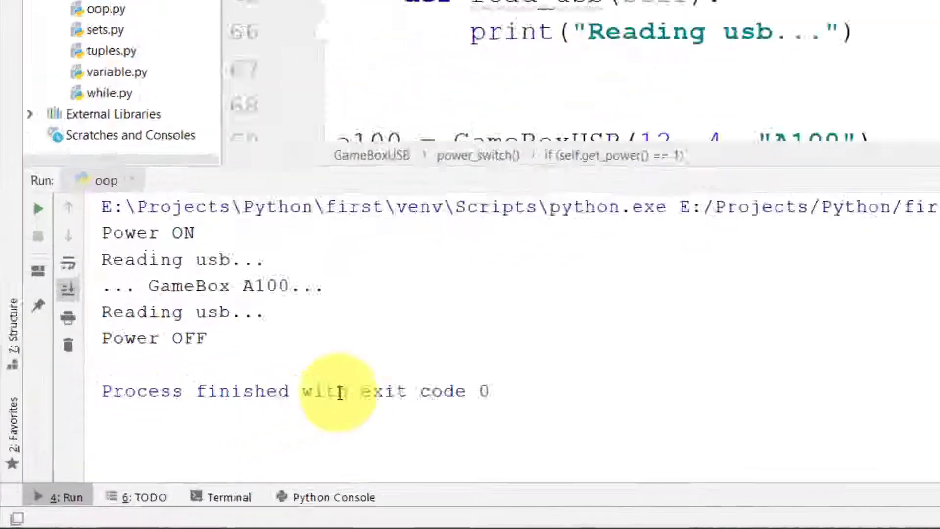